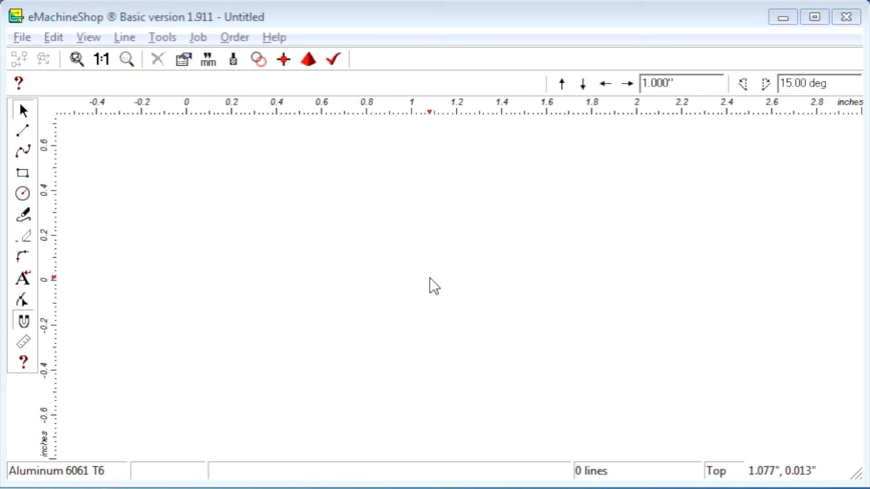
{"action": "mouse_move", "coordinate": [152, 216]}
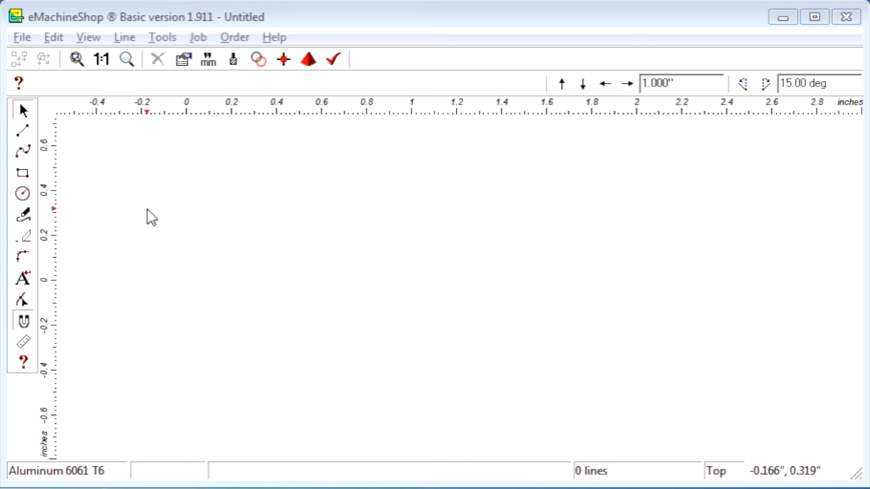
Draw a 1.000" diameter circle centred on the origin with the Circle tool
{"action": "left_click", "coordinate": [23, 194]}
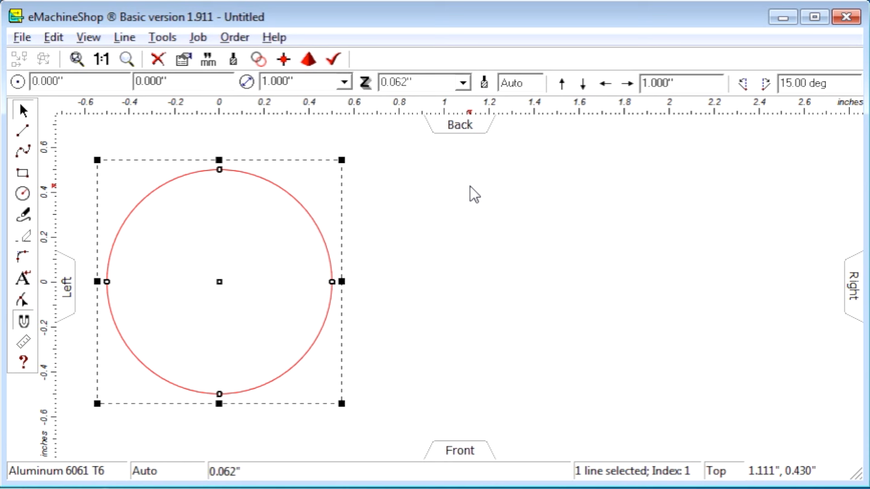
{"action": "mouse_move", "coordinate": [477, 186]}
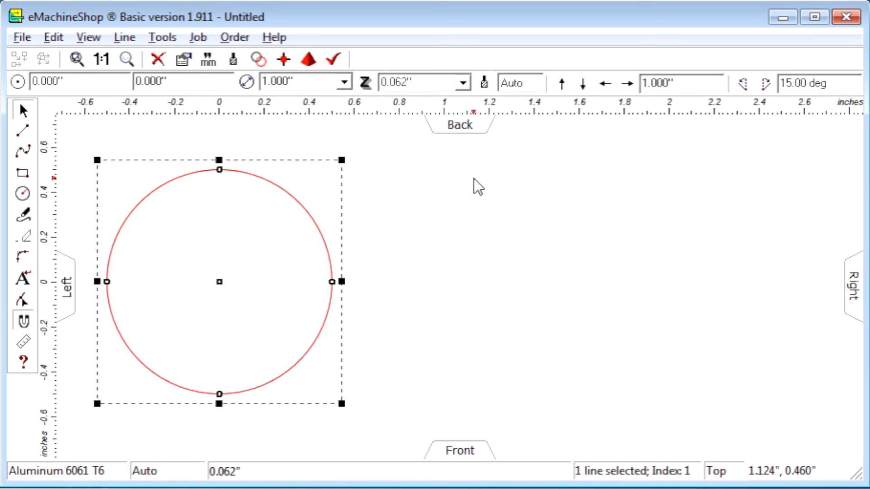
{"action": "mouse_move", "coordinate": [668, 225]}
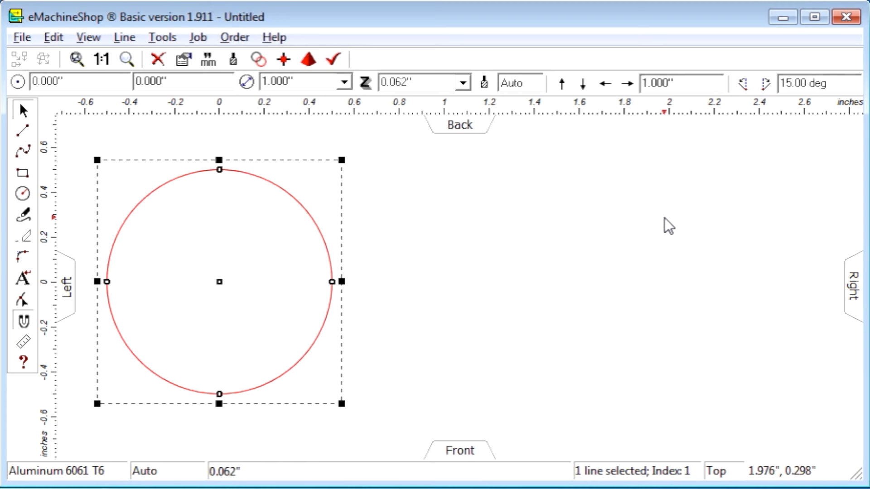
{"action": "mouse_move", "coordinate": [453, 386]}
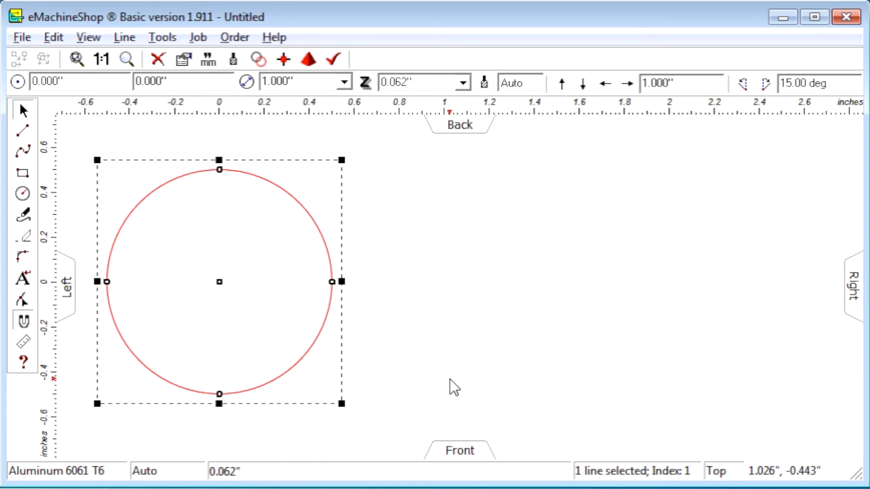
{"action": "mouse_move", "coordinate": [450, 177]}
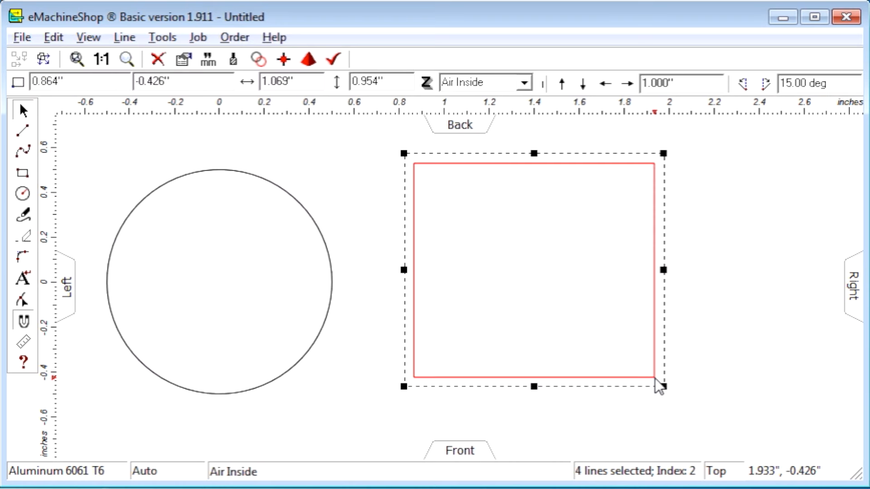
Make the square 1.000" x 1.000" and nudge it one inch to the right
{"action": "triple_click", "coordinate": [288, 83]}
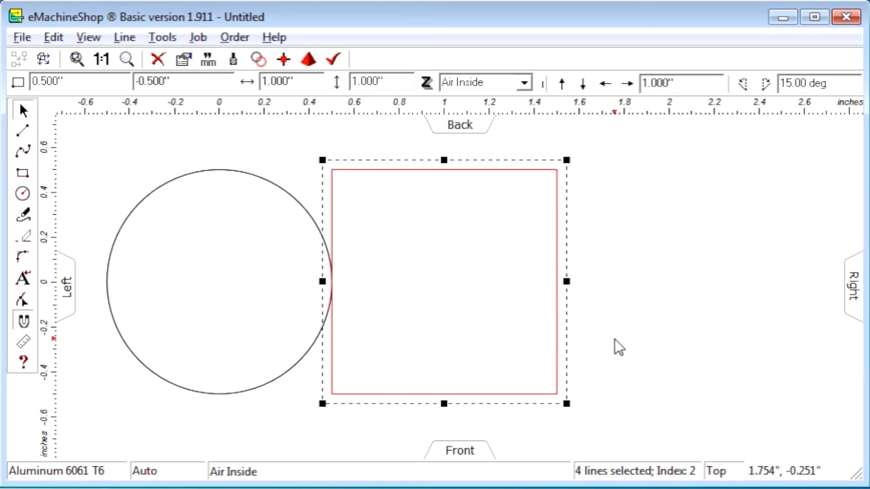
{"action": "mouse_move", "coordinate": [626, 84]}
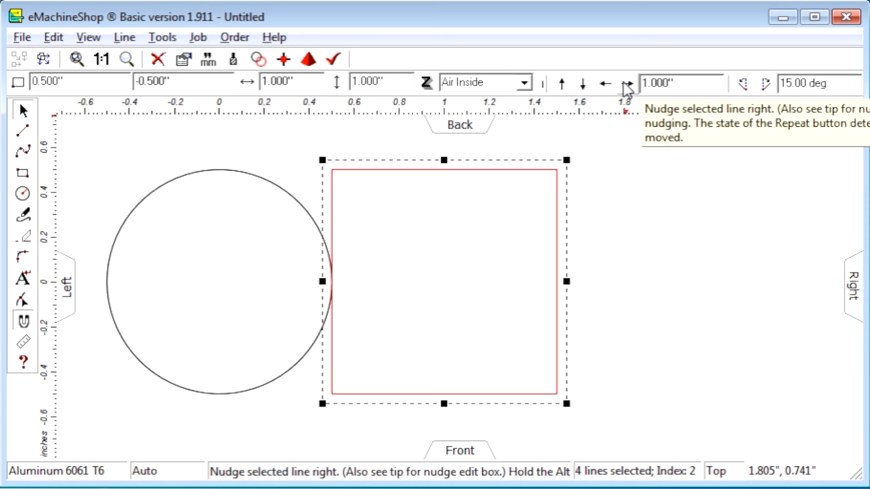
{"action": "left_click", "coordinate": [627, 83]}
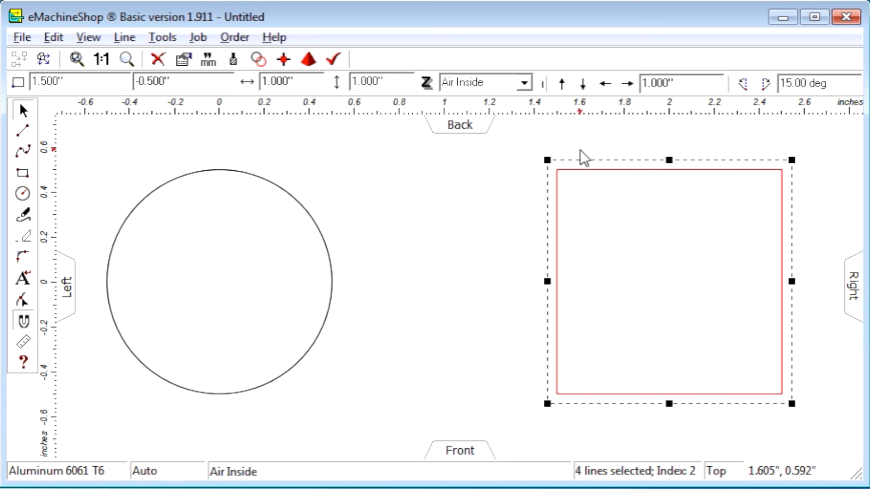
{"action": "mouse_move", "coordinate": [577, 149]}
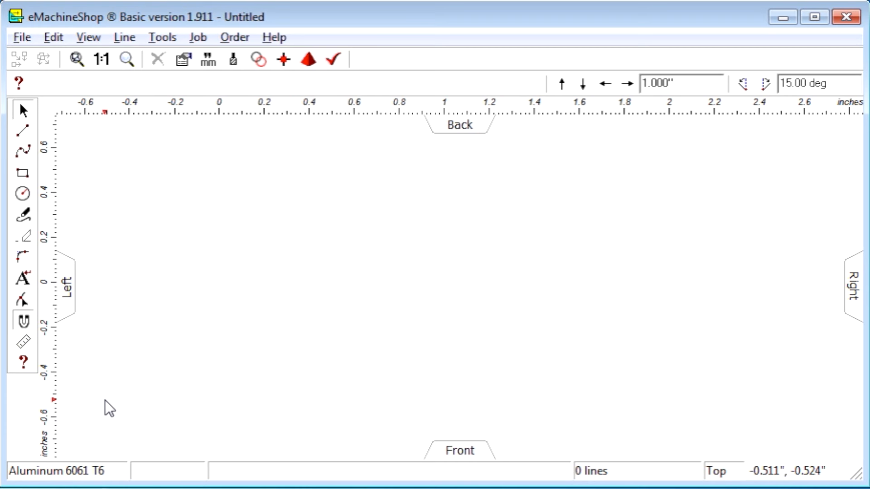
{"action": "mouse_move", "coordinate": [98, 206]}
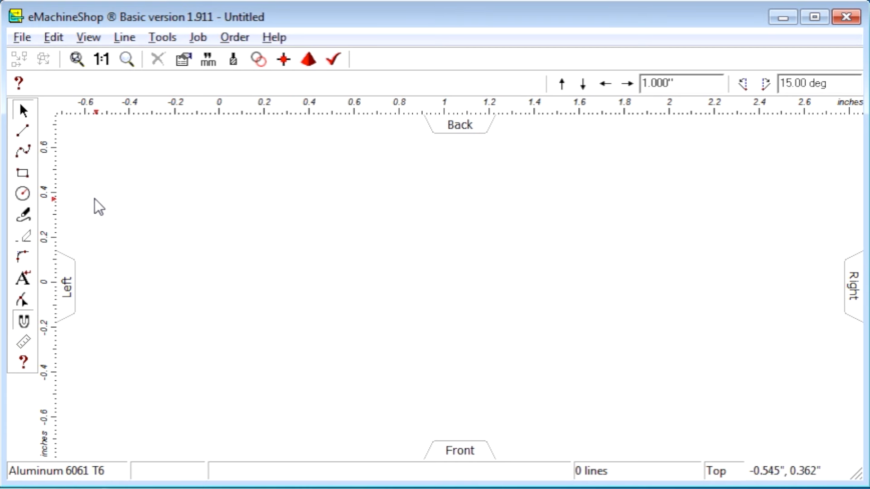
Draw two crossing rectangles and merge them into one plus-sign outline
{"action": "left_click", "coordinate": [22, 174]}
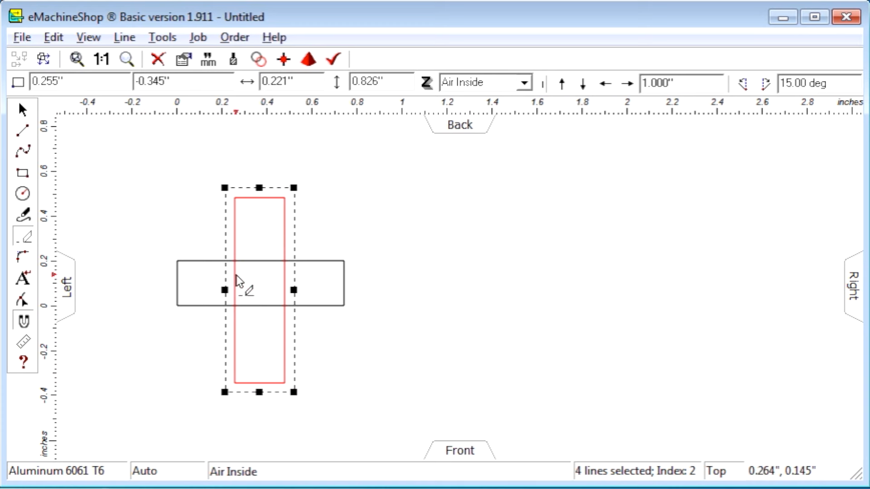
{"action": "left_click", "coordinate": [285, 288]}
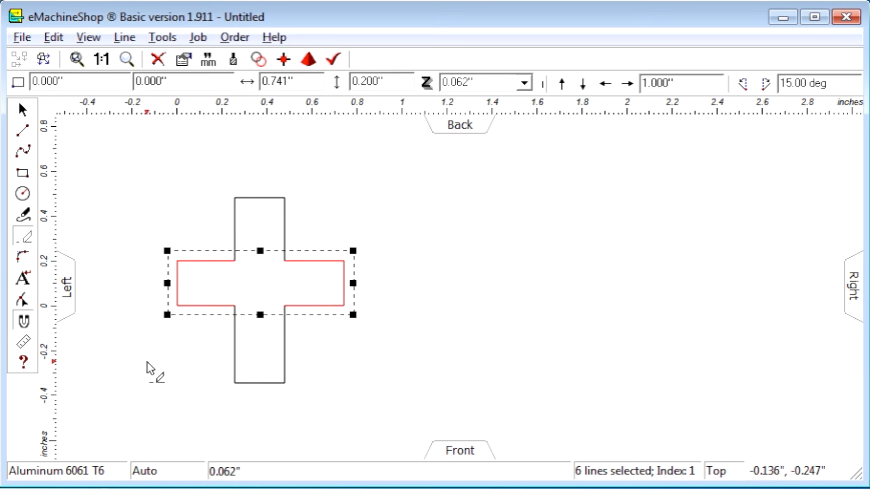
{"action": "mouse_move", "coordinate": [122, 175]}
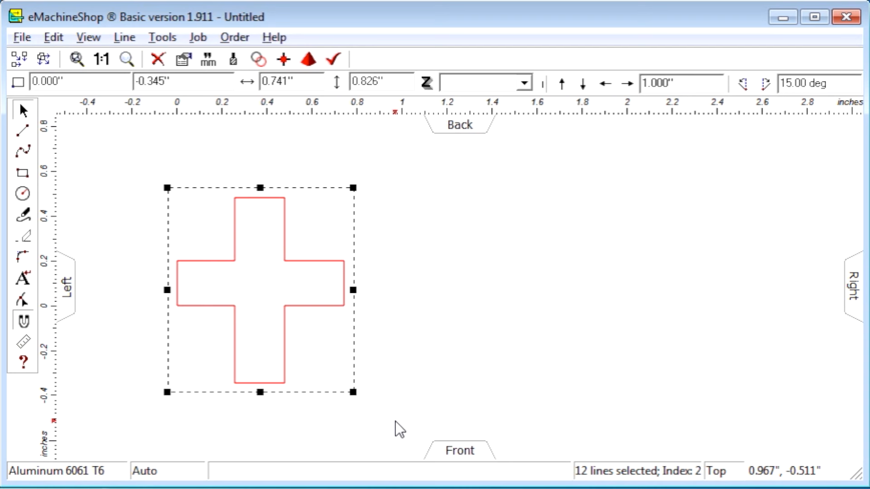
{"action": "mouse_move", "coordinate": [256, 59]}
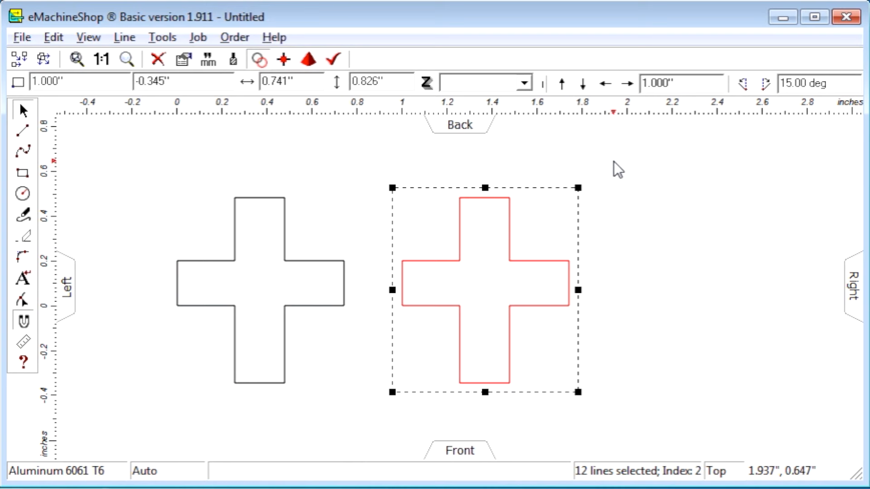
{"action": "mouse_move", "coordinate": [257, 60]}
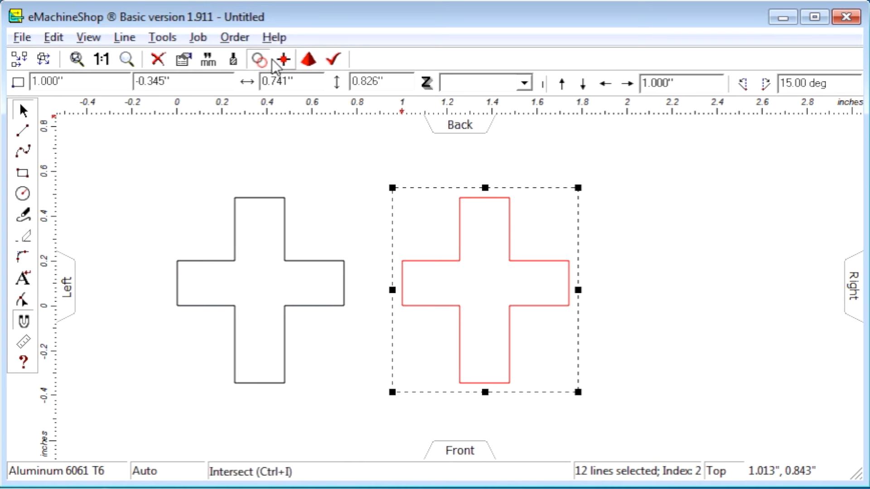
{"action": "mouse_move", "coordinate": [541, 172]}
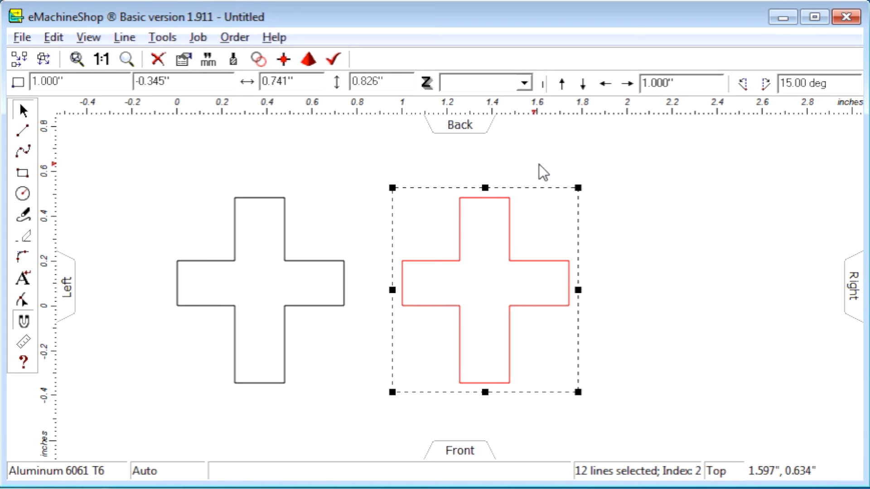
Nudge the pasted copy of the plus outline one inch to the right
{"action": "left_click", "coordinate": [625, 84]}
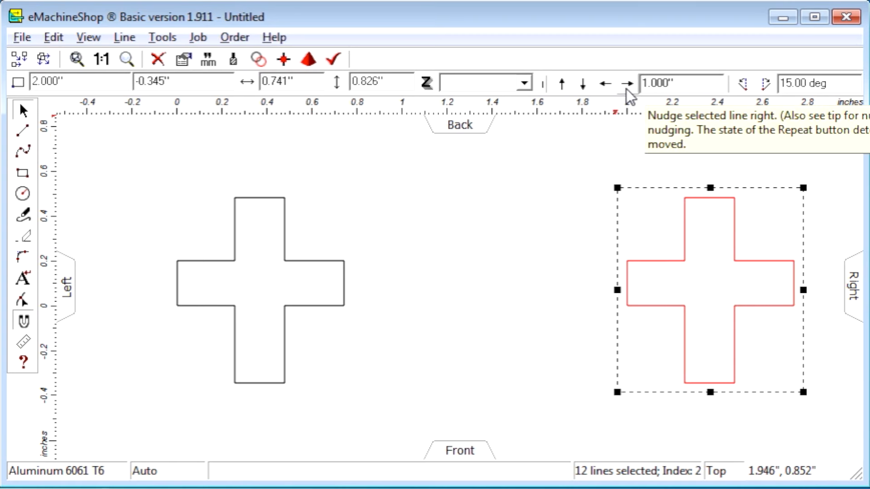
{"action": "mouse_move", "coordinate": [841, 173]}
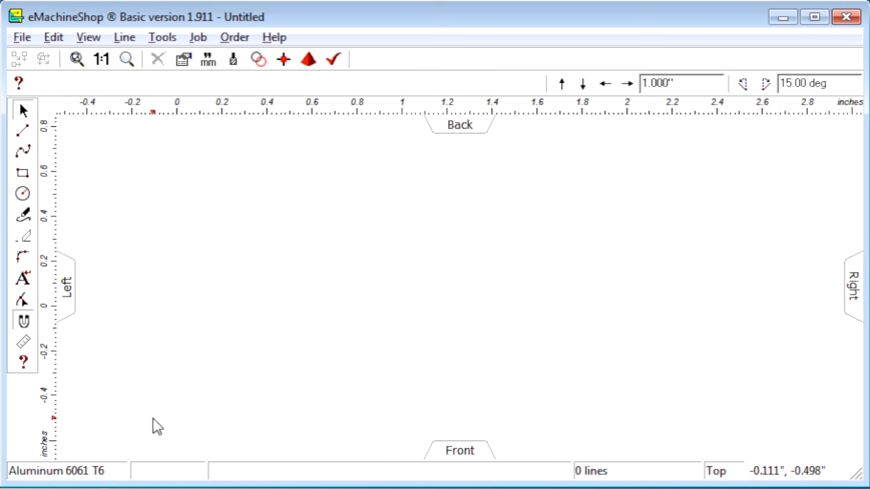
{"action": "mouse_move", "coordinate": [162, 387]}
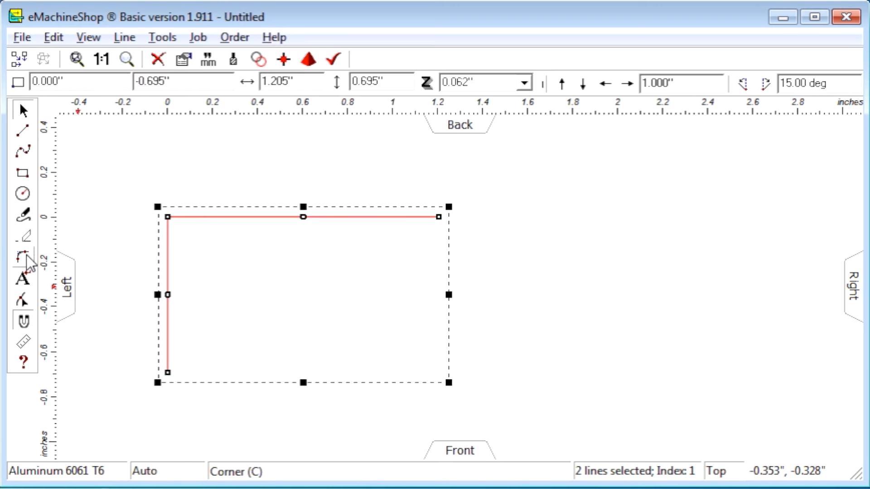
Join the two lines with a Round corner of 0.25" radius
{"action": "left_click", "coordinate": [23, 256]}
{"action": "type", "text": ".25"}
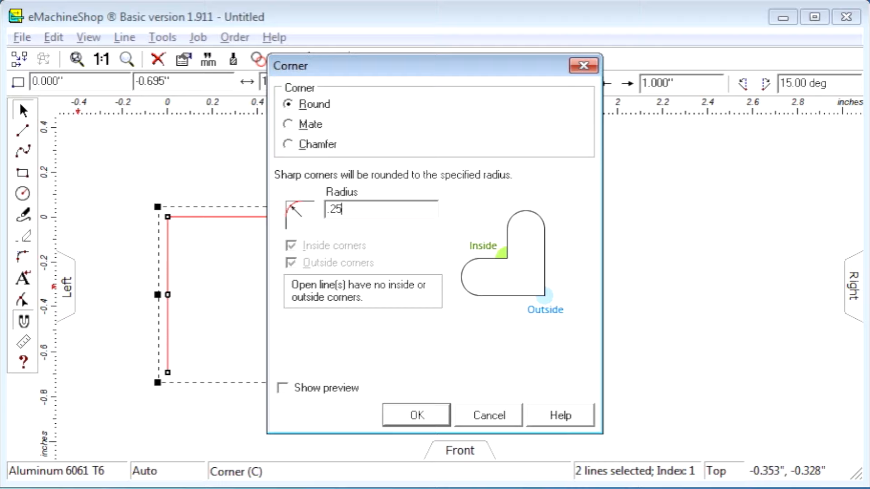
{"action": "left_click", "coordinate": [416, 415]}
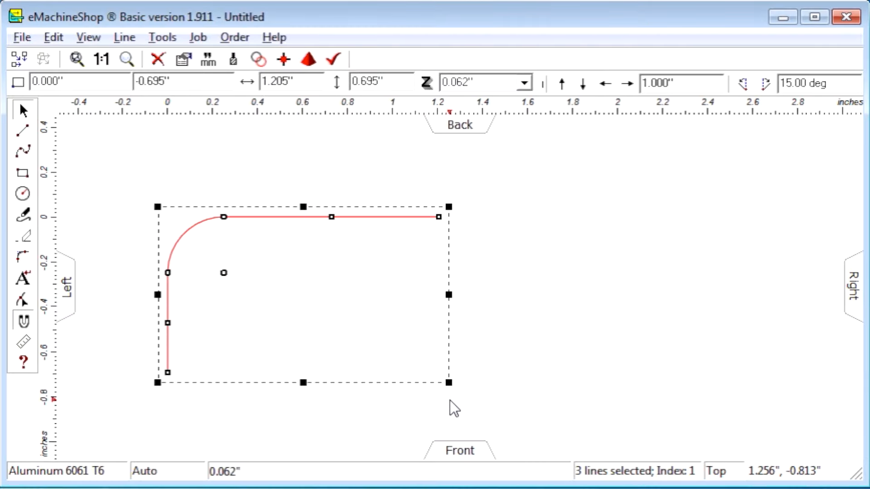